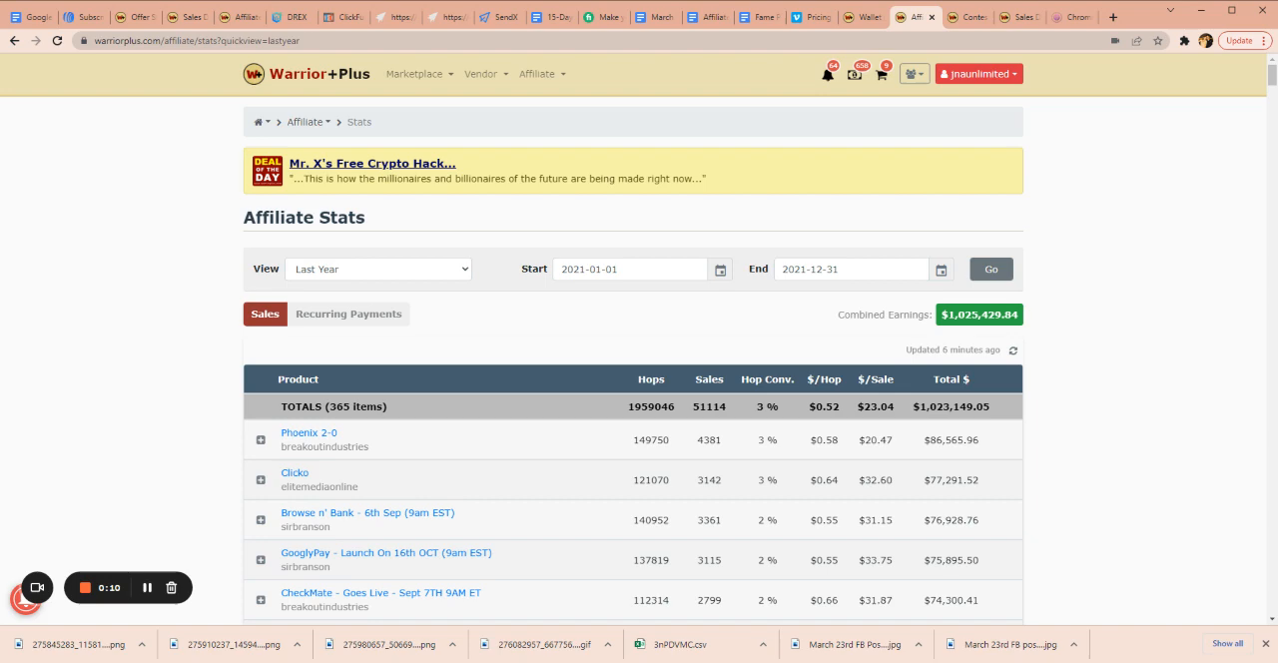
Open the account menu over last year's Affiliate Stats showing $1,025,429.84 earnings
{"action": "left_click", "coordinate": [979, 73]}
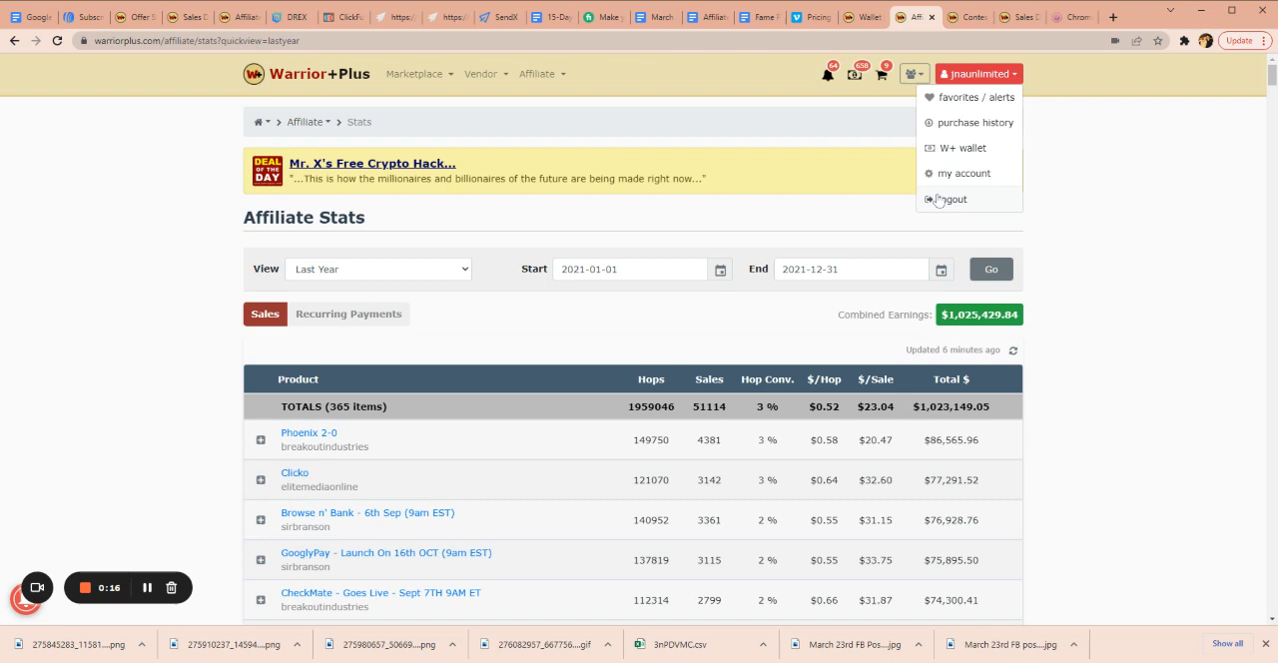
{"action": "left_click", "coordinate": [911, 73]}
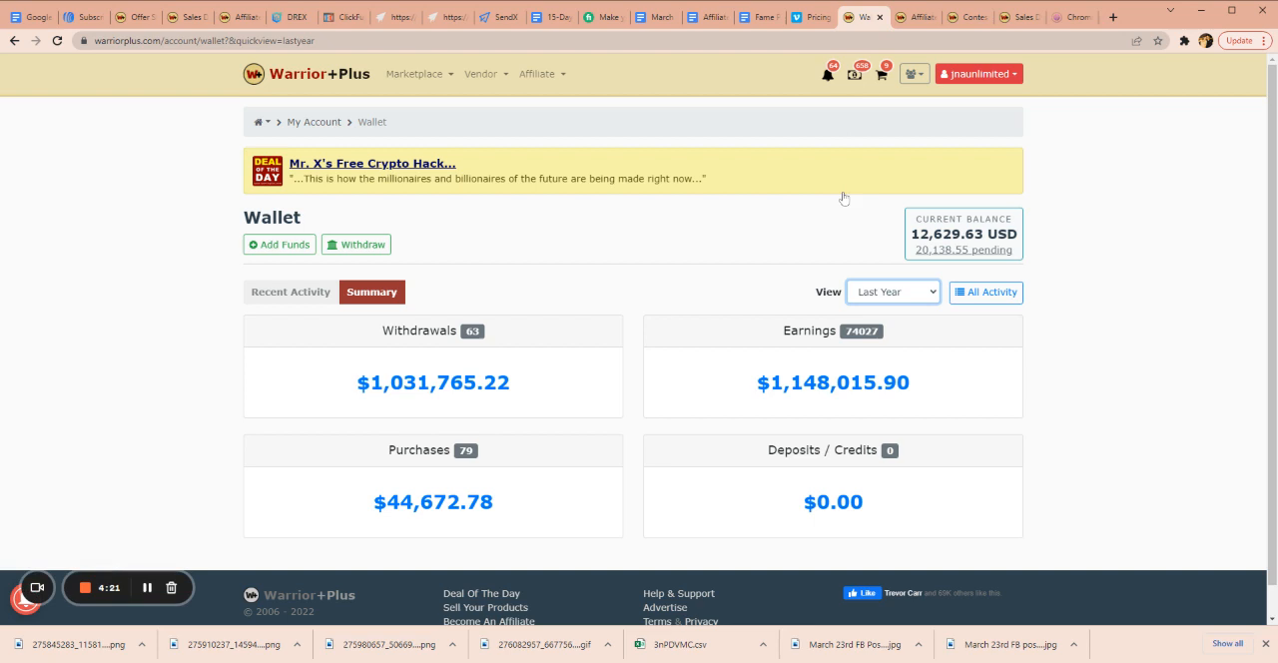
{"action": "mouse_move", "coordinate": [388, 392]}
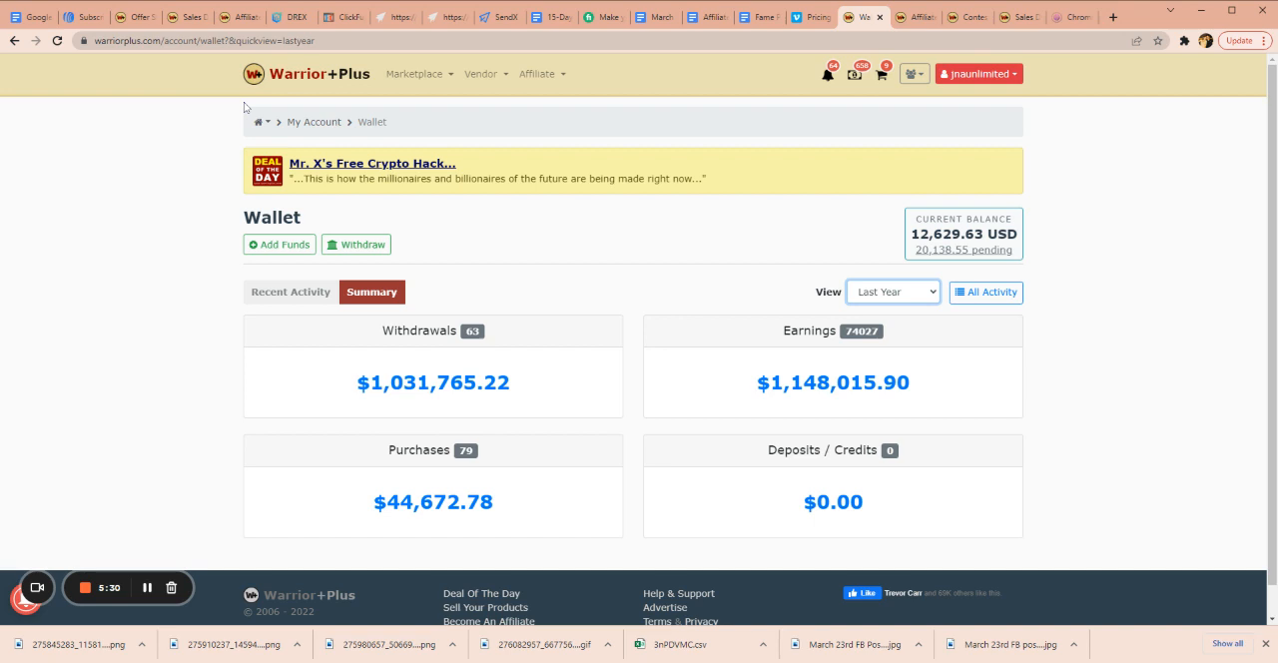
{"action": "mouse_move", "coordinate": [293, 413]}
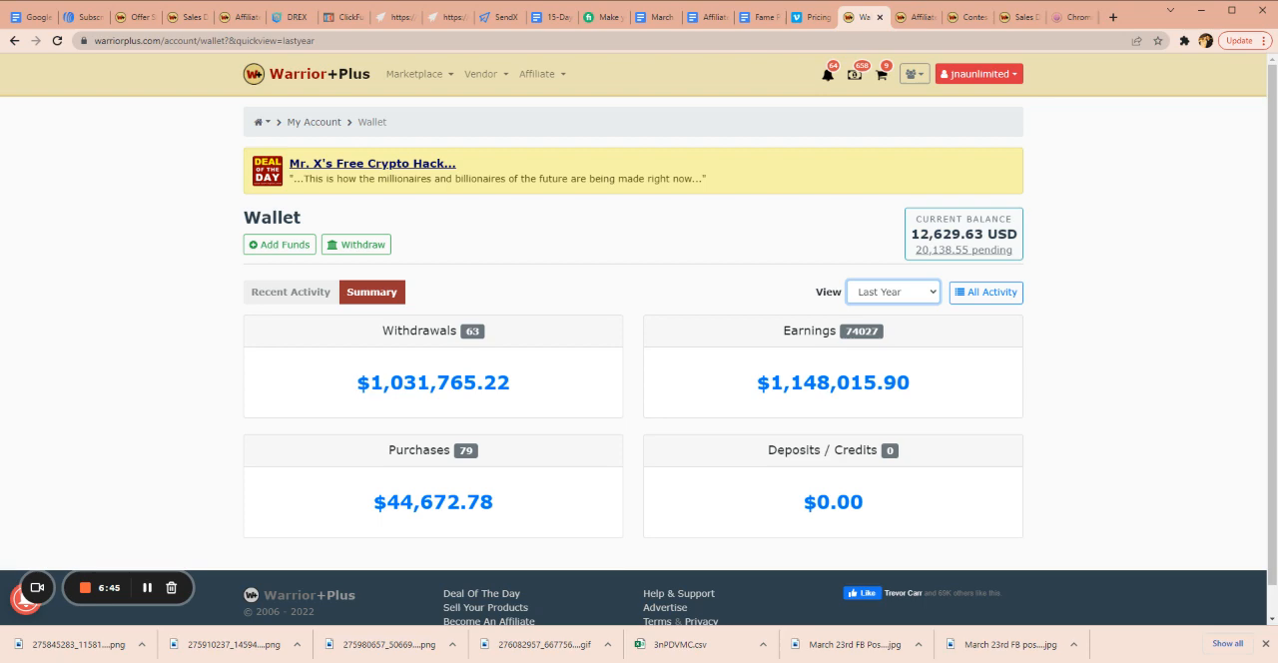
Switch to the live ClickFunnels opt-in page headlined 'Done For You Hack'
{"action": "left_click", "coordinate": [336, 17]}
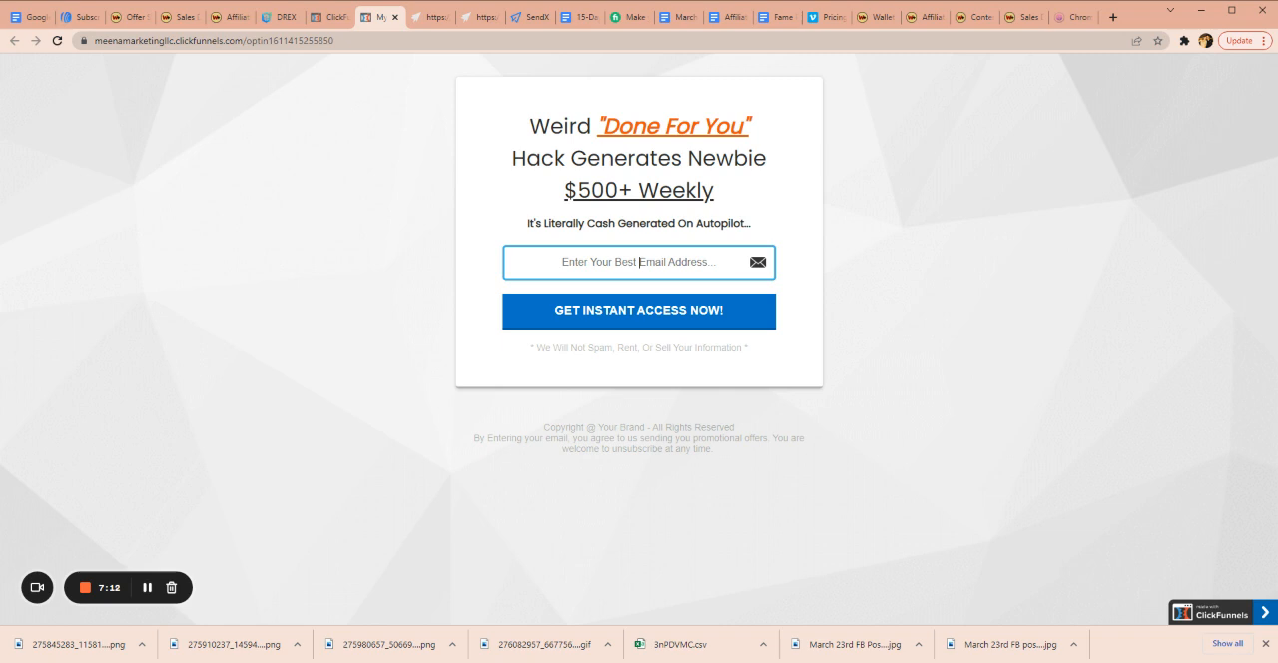
{"action": "mouse_move", "coordinate": [642, 400]}
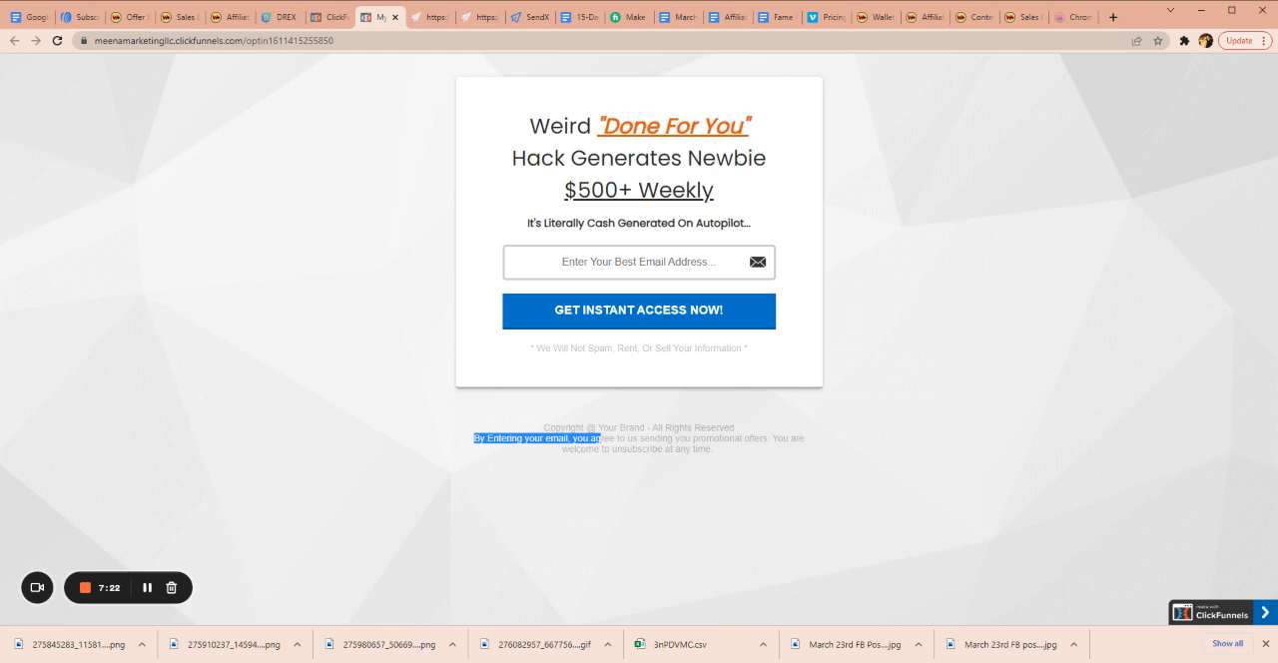
Clear the highlighted consent text and return to the Breakout Bootcamp funnel's Optin step overview
{"action": "left_click", "coordinate": [728, 452]}
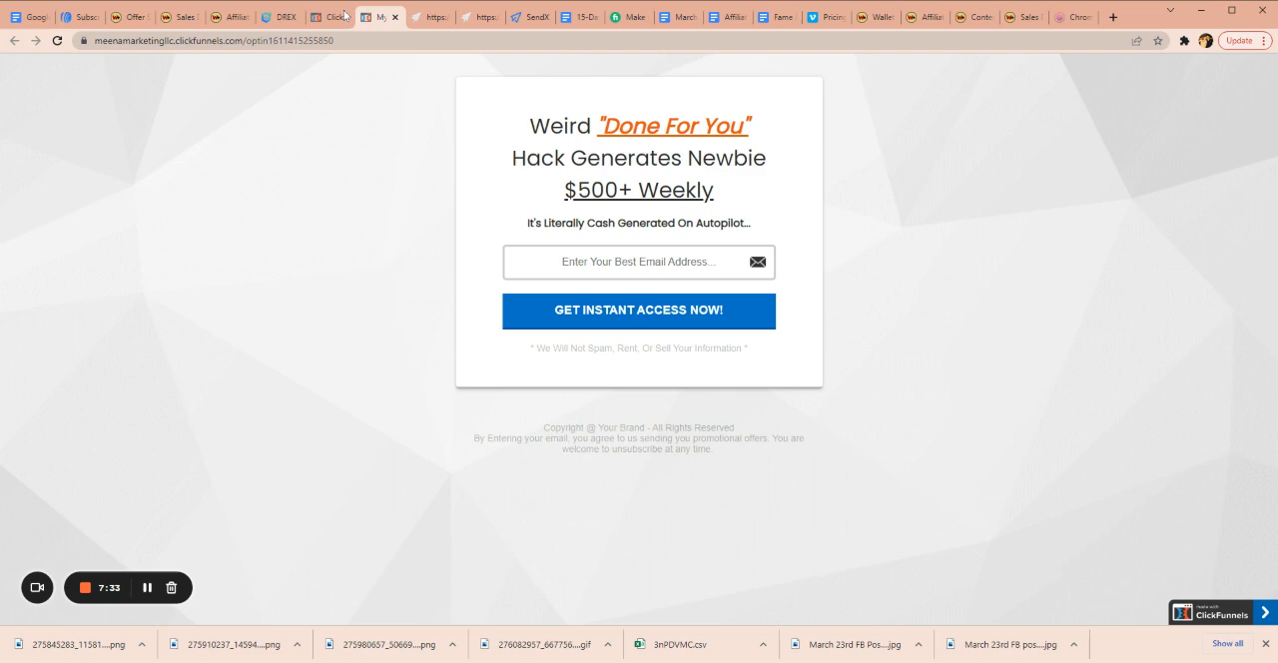
{"action": "left_click", "coordinate": [327, 17]}
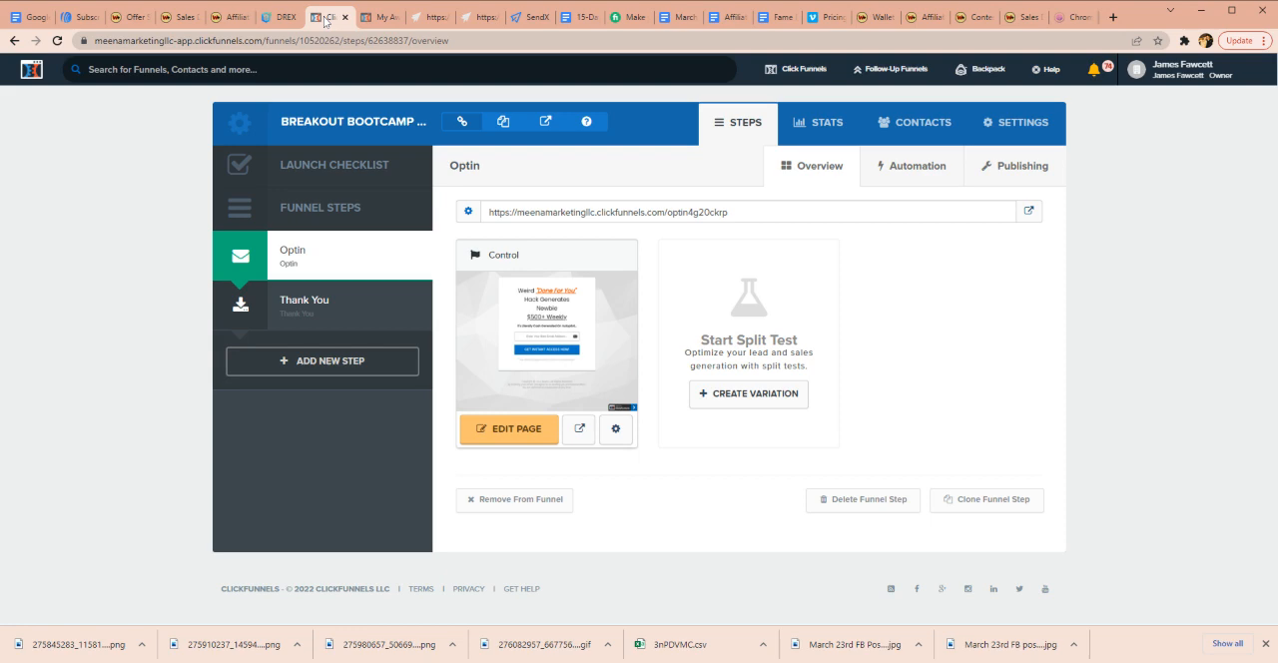
{"action": "left_click", "coordinate": [305, 299]}
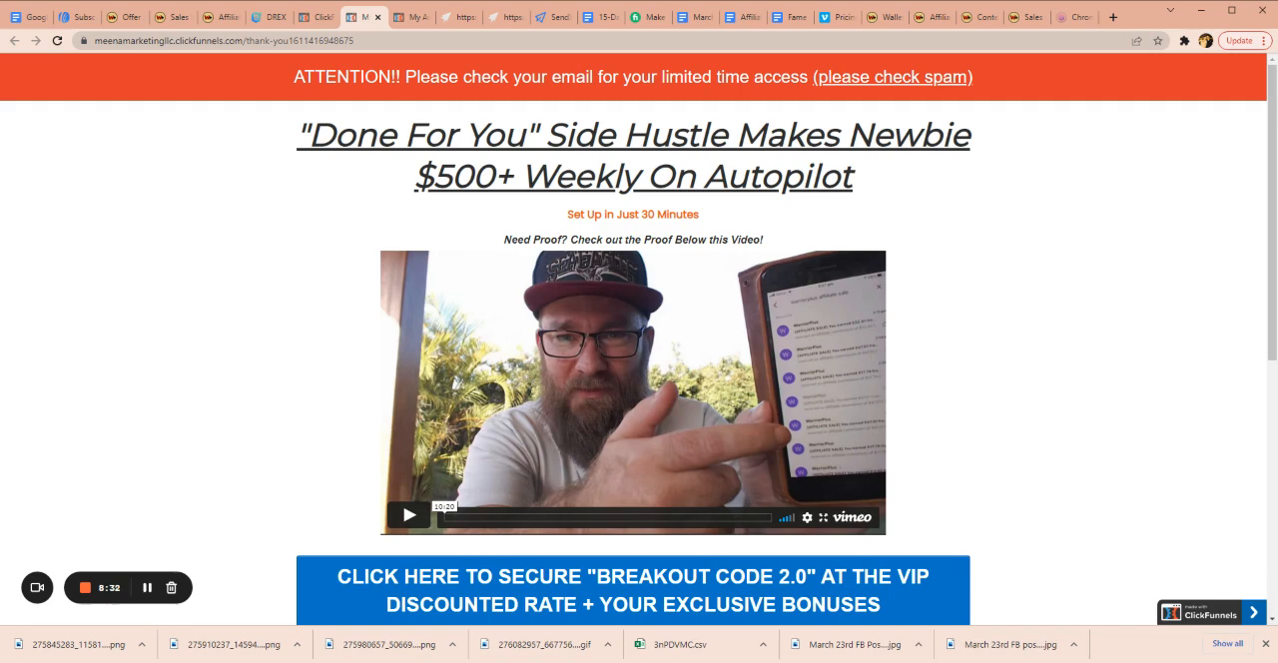
{"action": "mouse_move", "coordinate": [892, 341]}
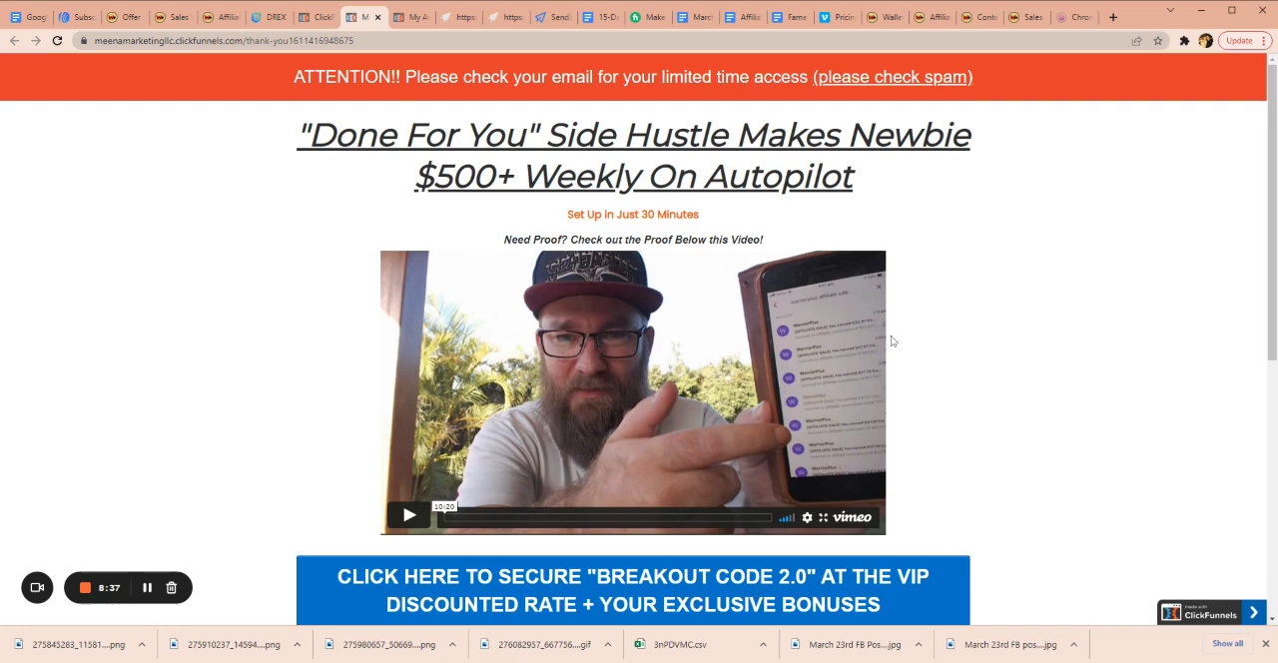
{"action": "mouse_move", "coordinate": [695, 307]}
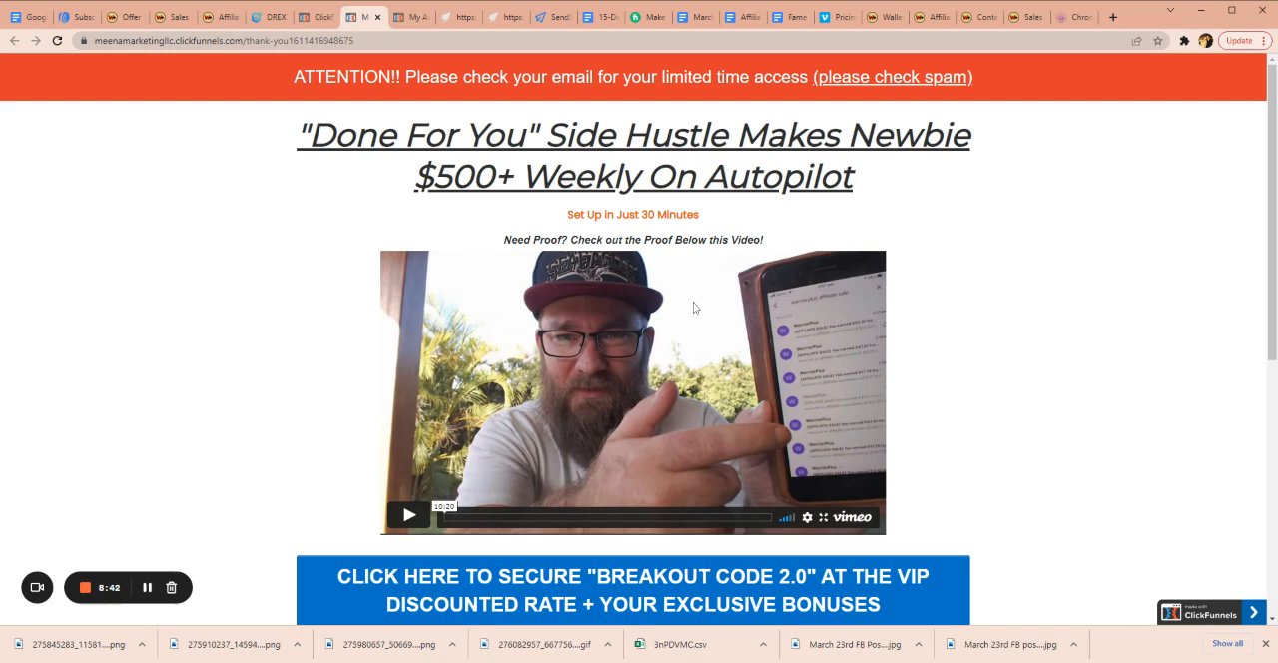
{"action": "scroll", "scroll_direction": "down", "scroll_amount": 3}
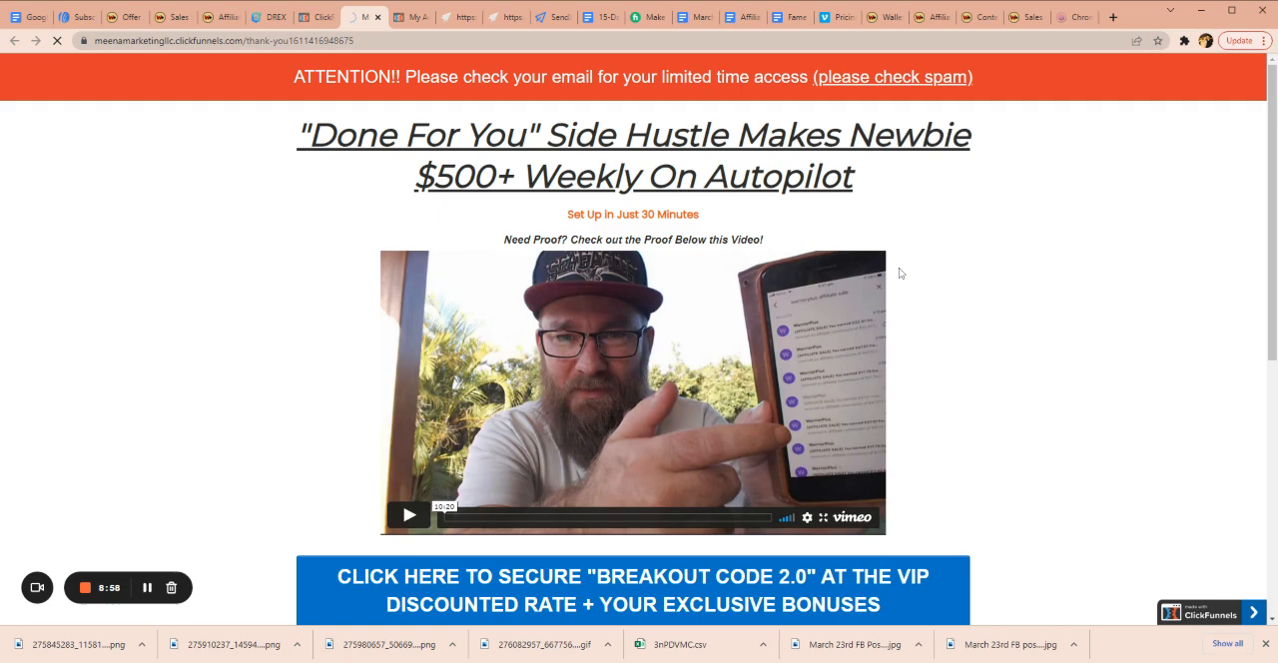
Go to the Breakout Code 2.0 offer page and scroll down the sales page
{"action": "left_click", "coordinate": [631, 589]}
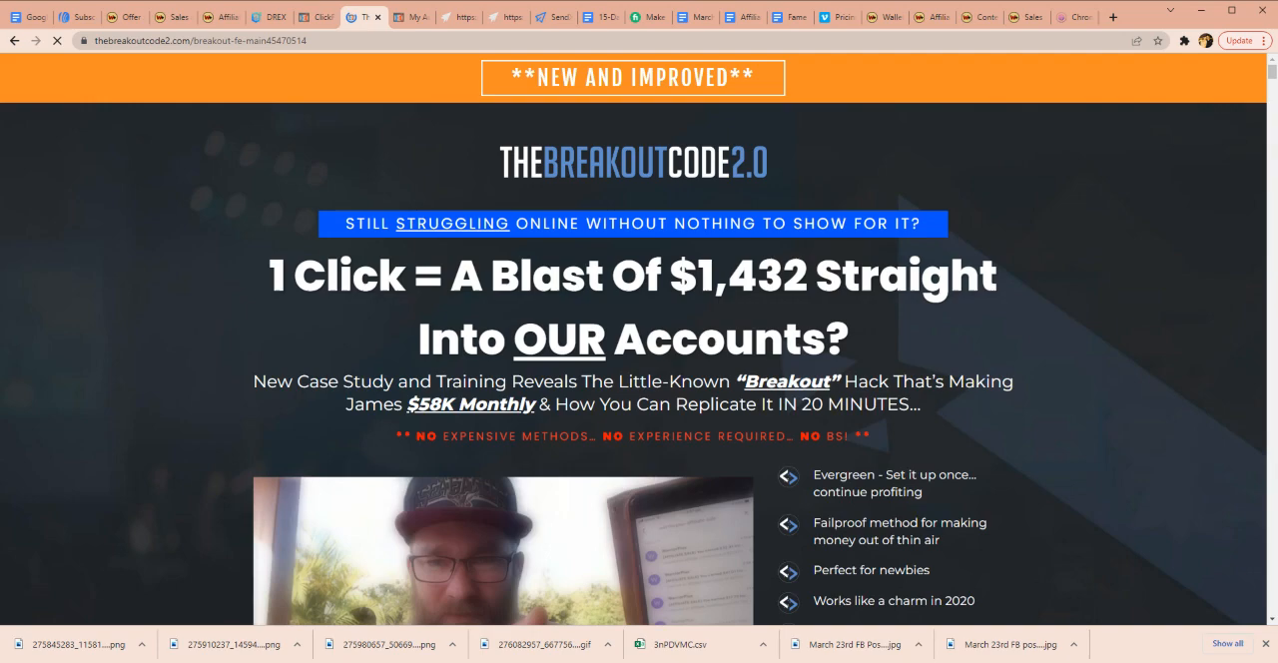
{"action": "scroll", "scroll_direction": "down", "scroll_amount": 3}
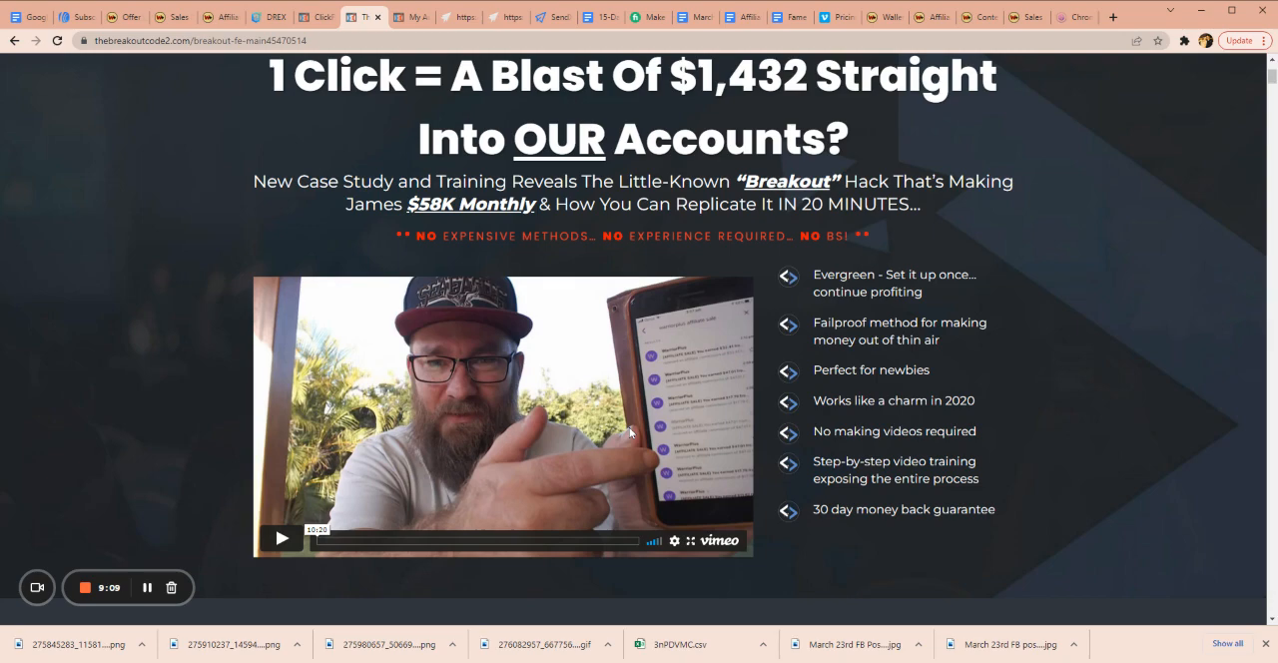
{"action": "scroll", "scroll_direction": "down", "scroll_amount": 3}
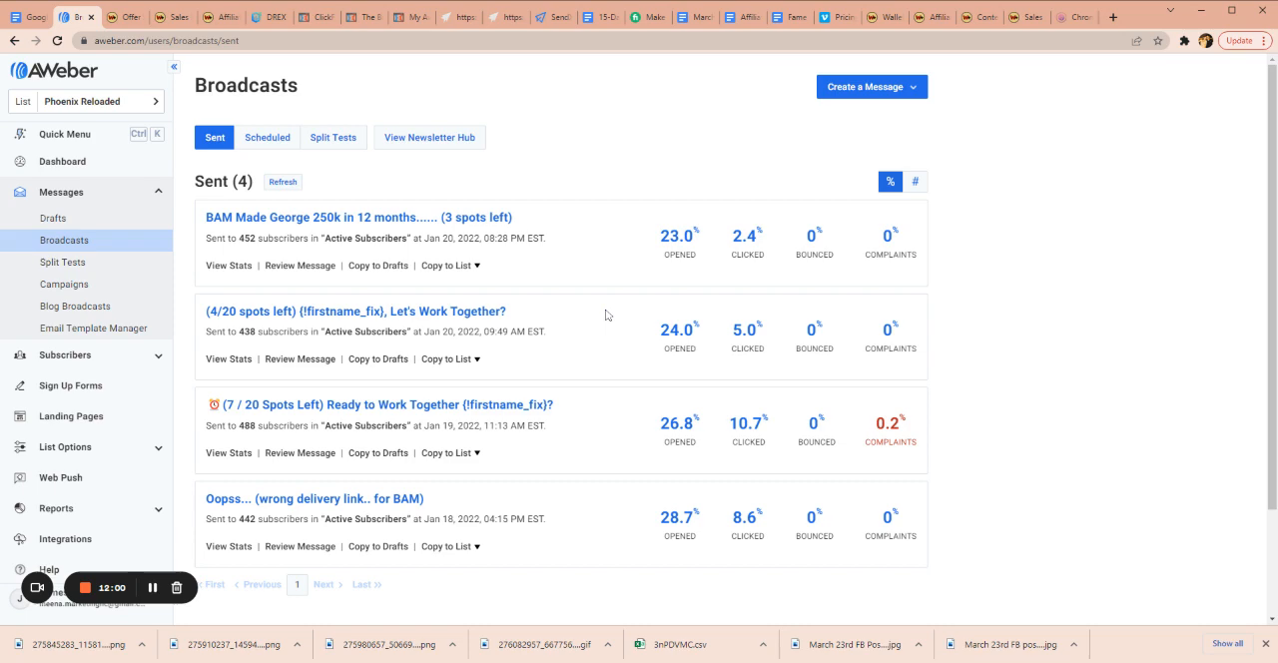
Scroll through the four sent broadcasts' open, click, bounce and complaint rates
{"action": "scroll", "scroll_direction": "down", "scroll_amount": 3}
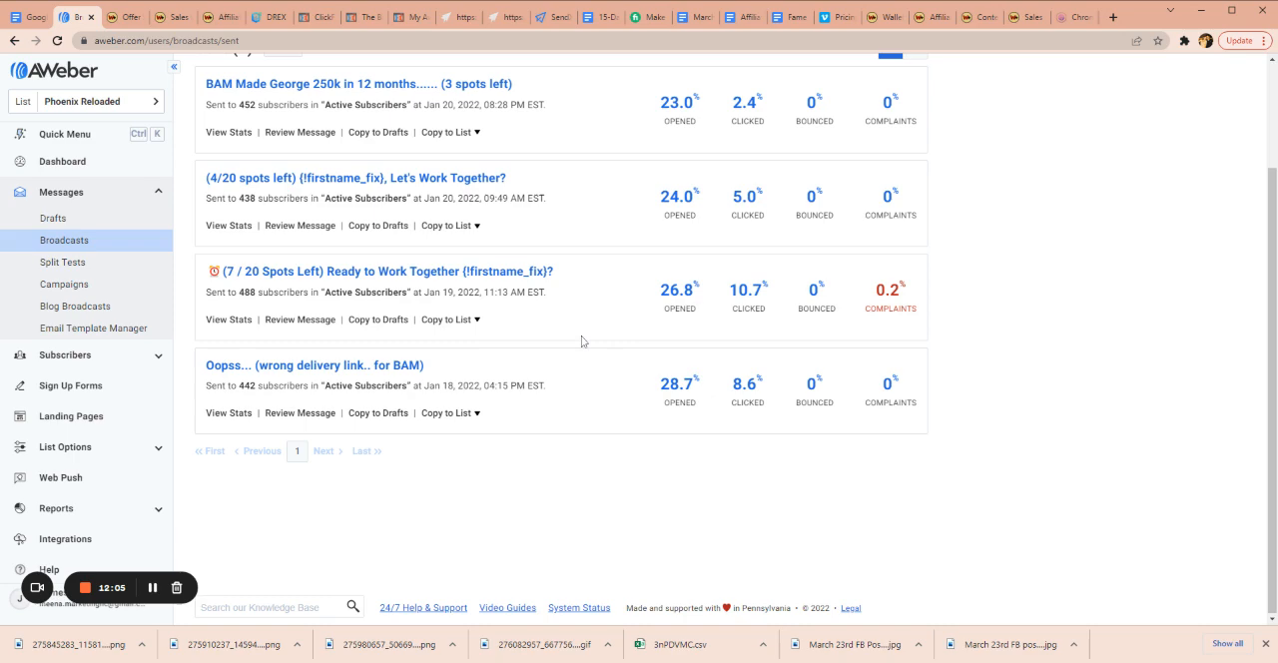
{"action": "scroll", "scroll_direction": "up", "scroll_amount": 3}
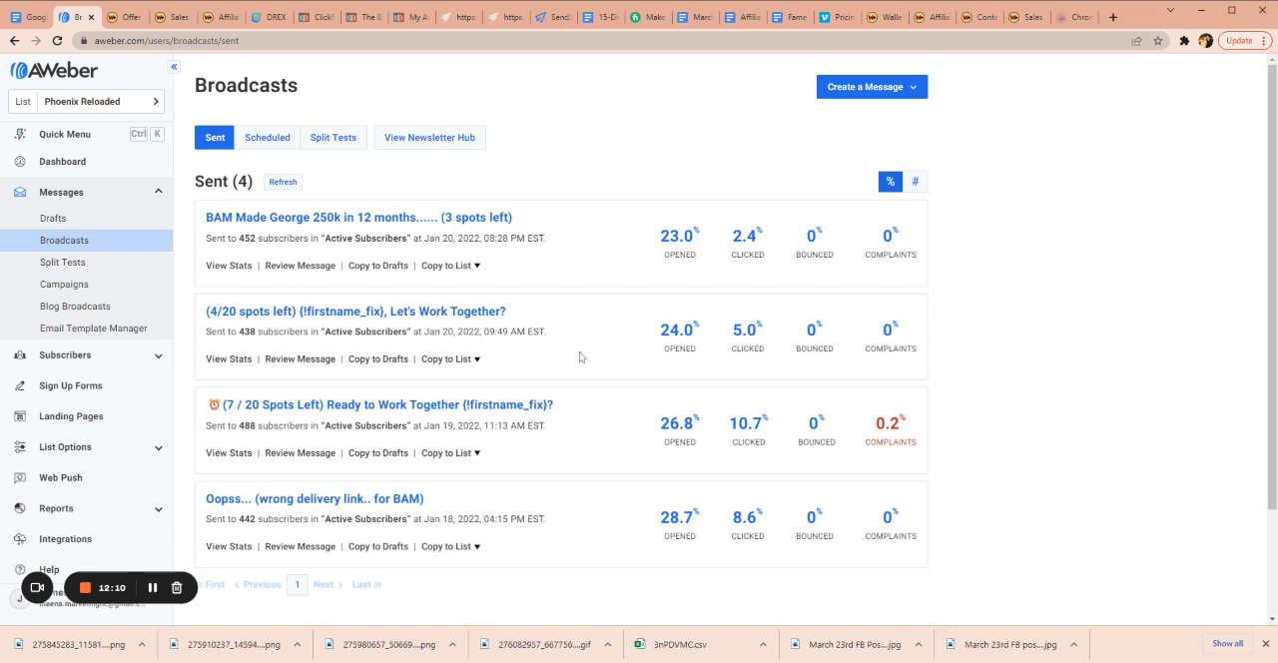